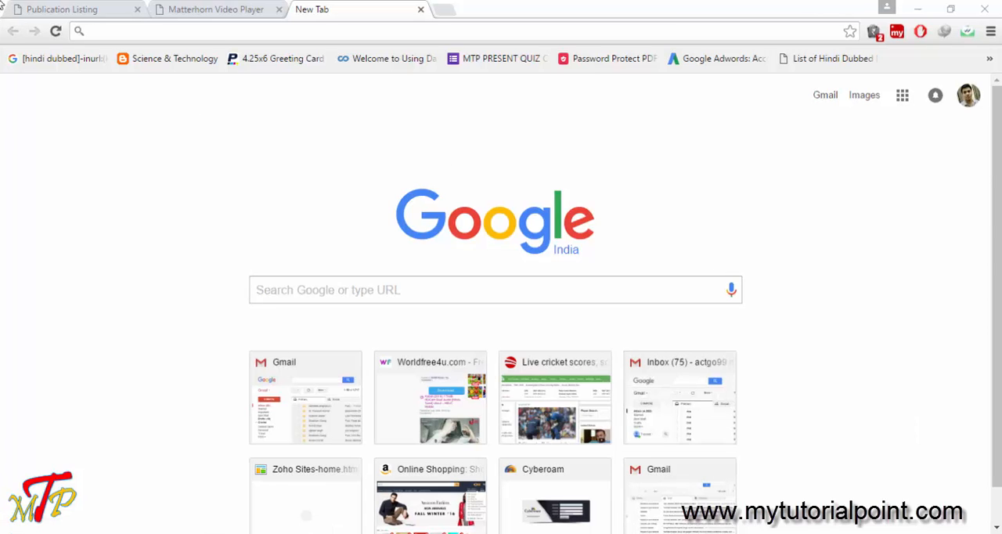
# Open the Final Project Presentations (CAPTIONS) lecture from the Publication Listing page.
pyautogui.click(63, 10)
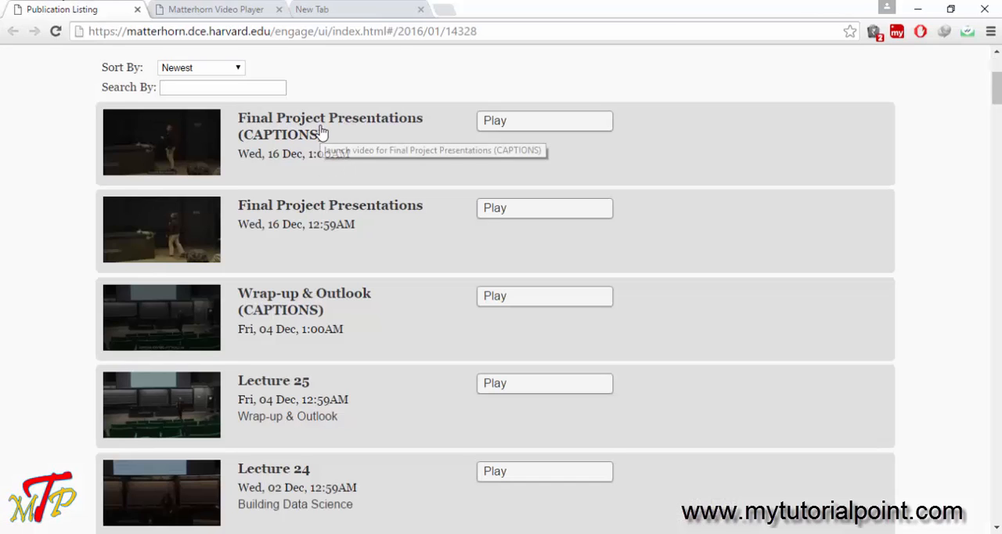
pyautogui.click(545, 120)
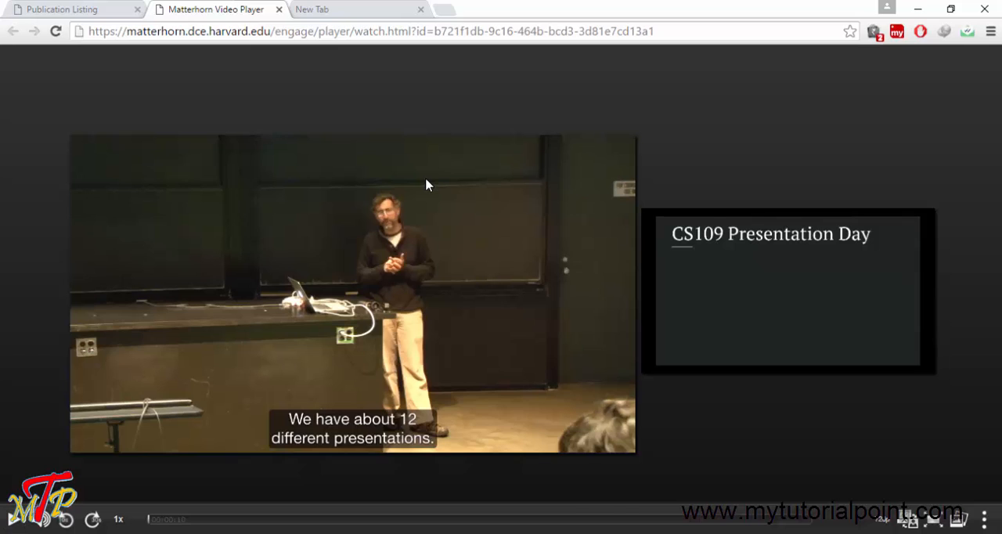
# Show Chrome DevTools on the Elements panel beside the lecture player.
pyautogui.press('F12')
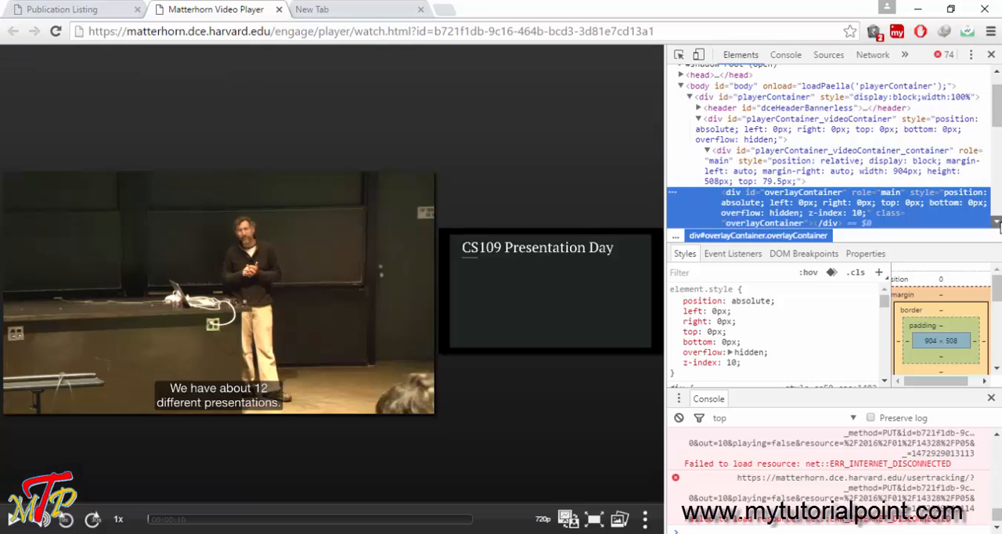
# Expand the masterVideo element and pick out its source .mp4 address.
pyautogui.scroll(-3)
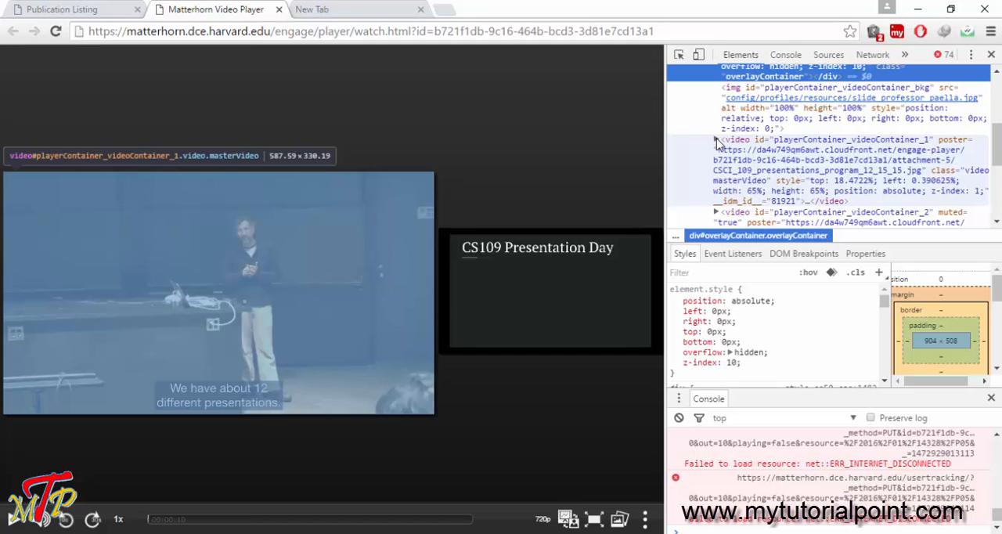
pyautogui.click(714, 140)
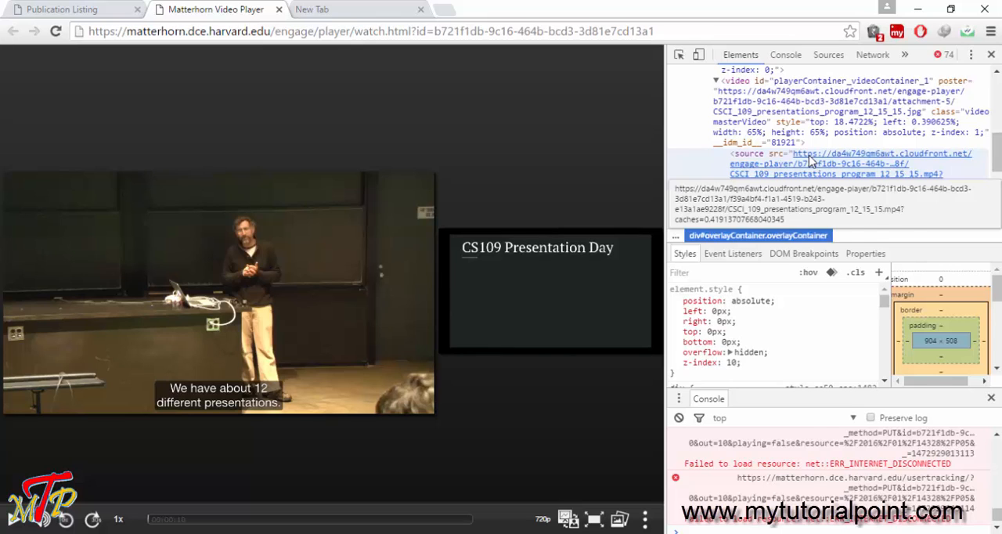
pyautogui.click(812, 160)
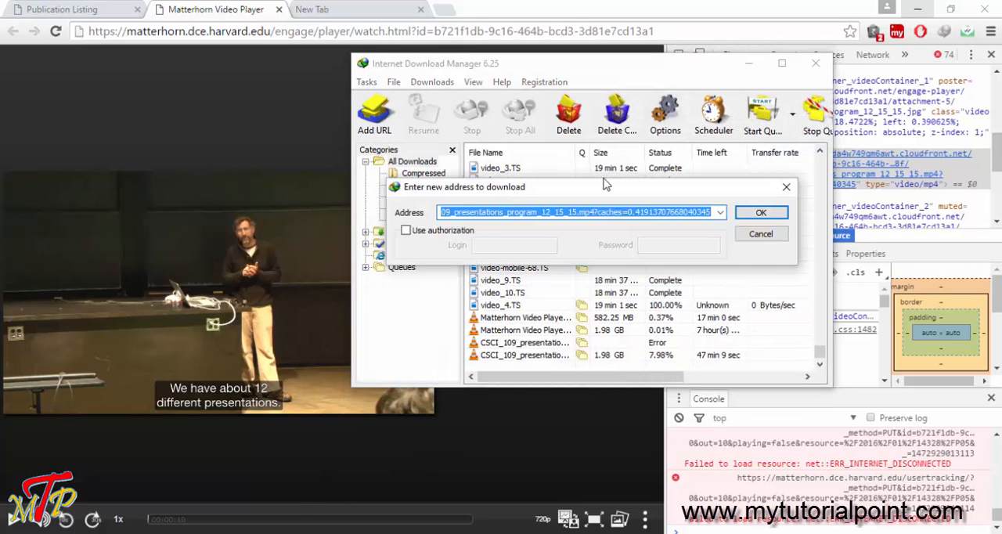
# Add the MP4 address as an IDM download, overwriting the existing duplicate file.
pyautogui.click(762, 213)
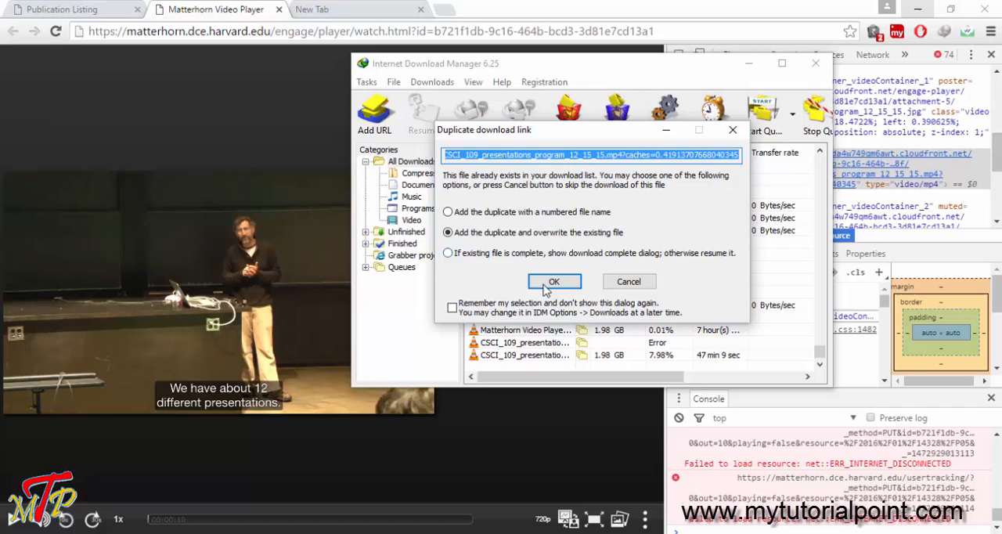
pyautogui.click(554, 282)
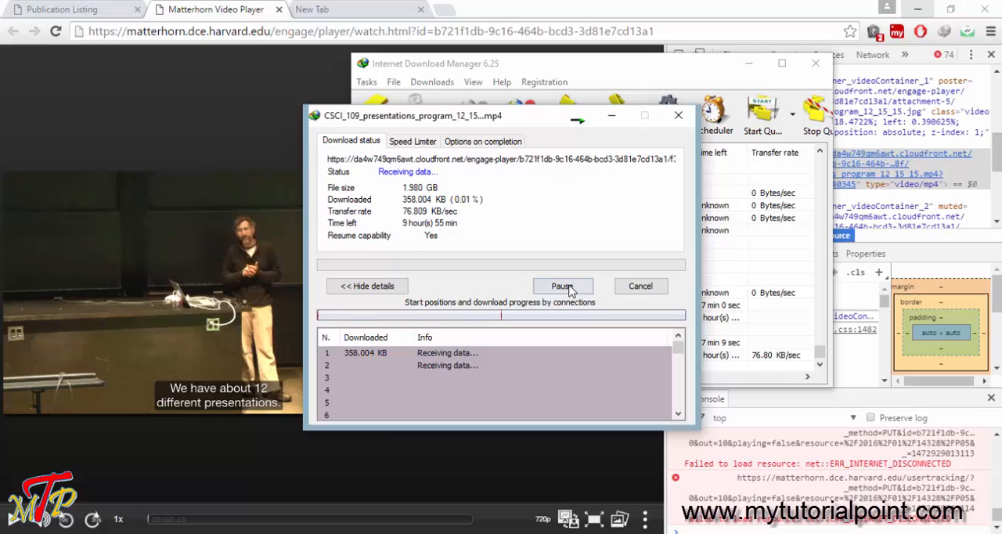
# Pause the 1.98 GB lecture MP4 download.
pyautogui.click(562, 285)
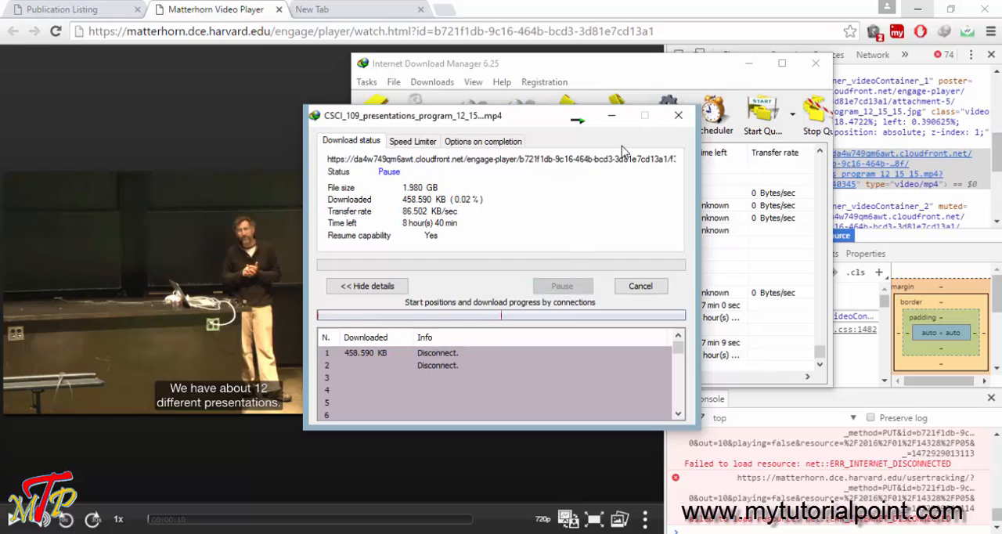